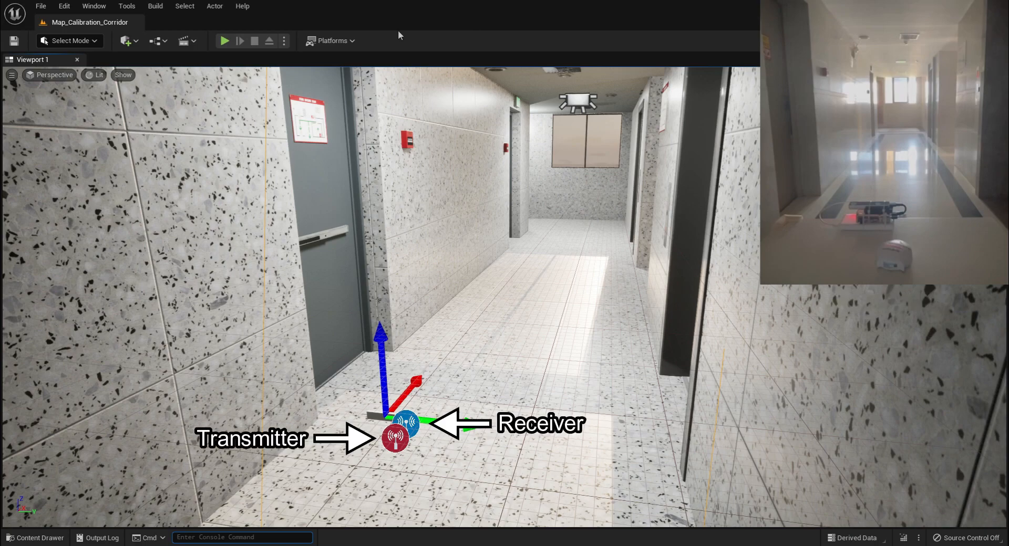
pyautogui.moveTo(221, 30)
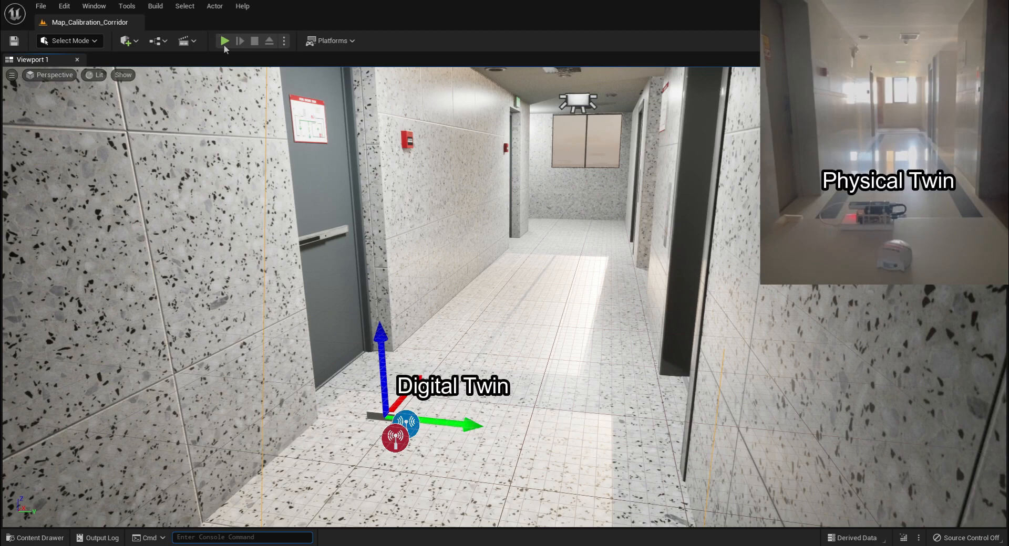
pyautogui.moveTo(224, 41)
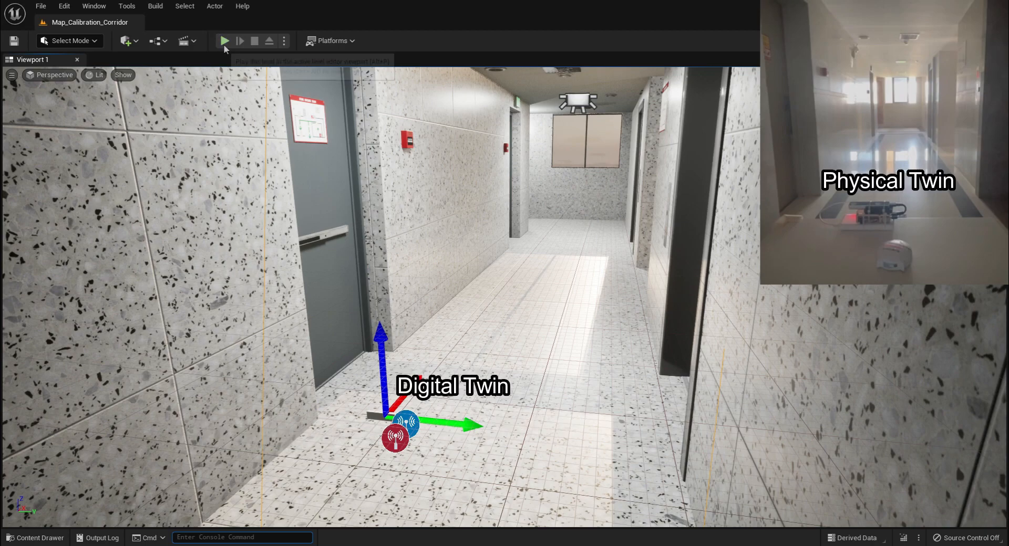
# Run the corridor calibration scene, then start simulating the DemoOffice_30mx30m office scene
pyautogui.click(225, 41)
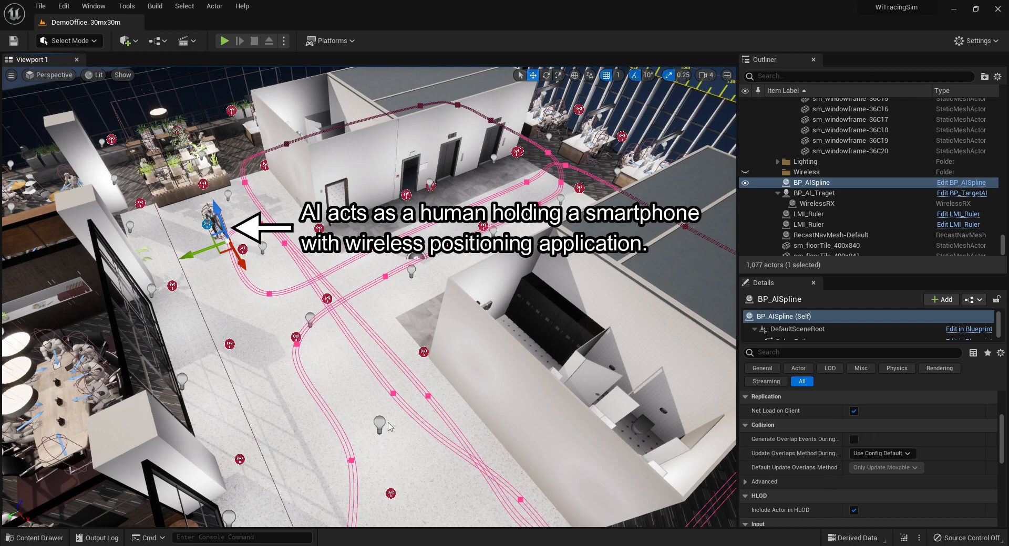
pyautogui.write('r.w')
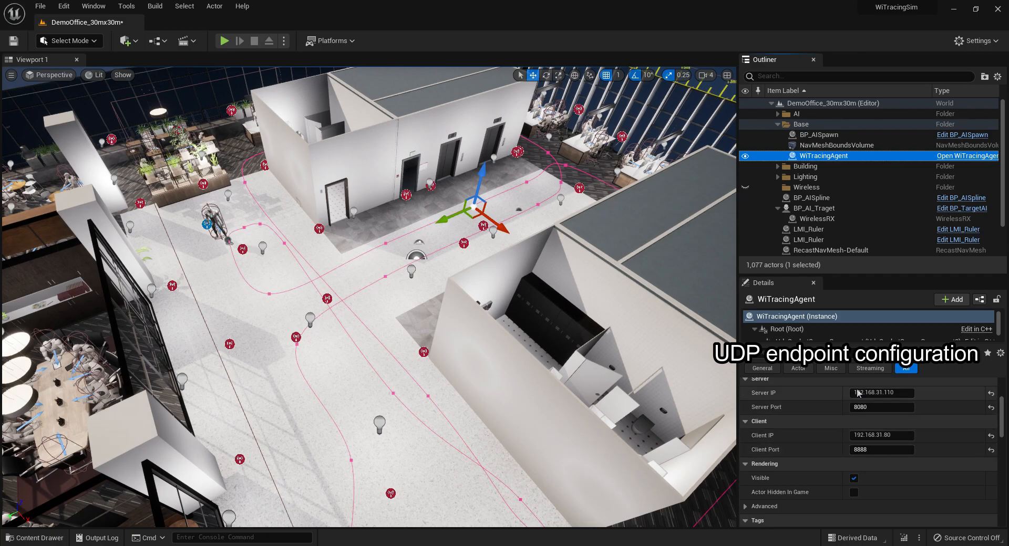
pyautogui.click(225, 41)
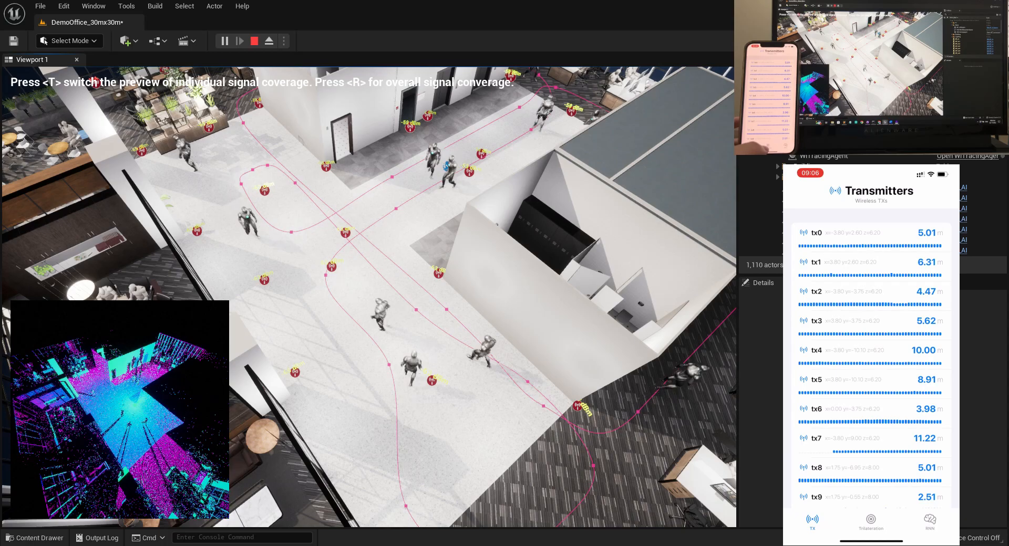
# Switch the phone app to Trilateration estimates, then to RNN position predictions
pyautogui.click(869, 522)
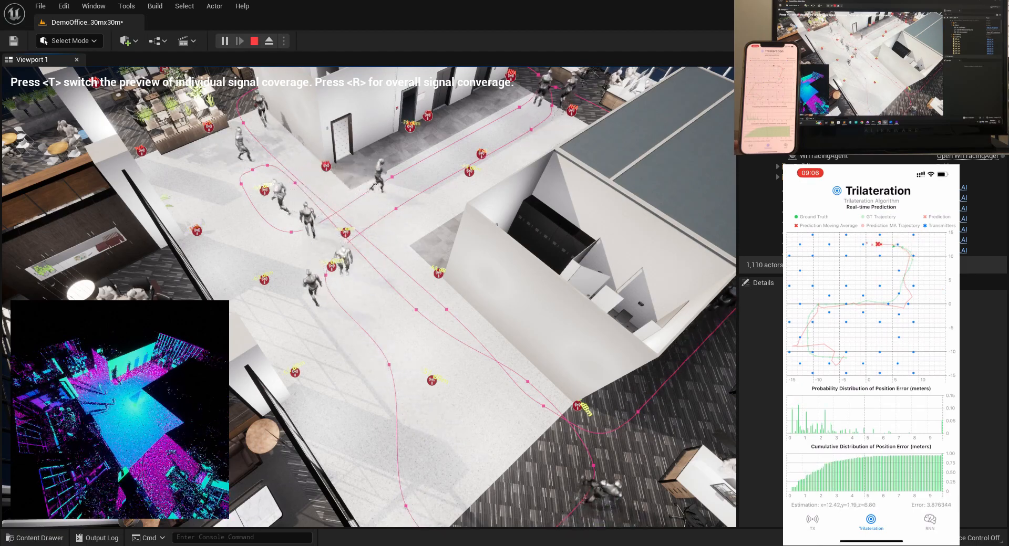
pyautogui.click(929, 521)
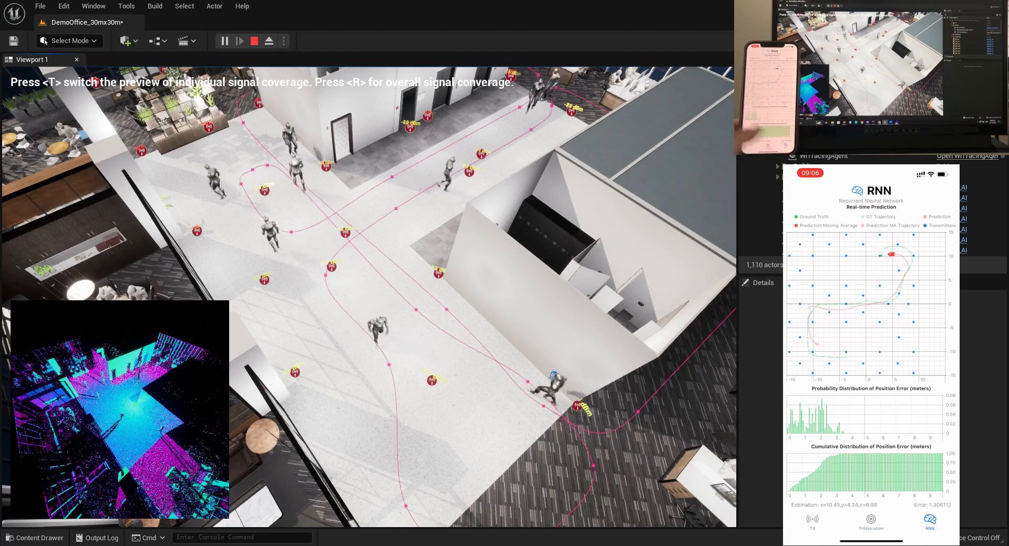